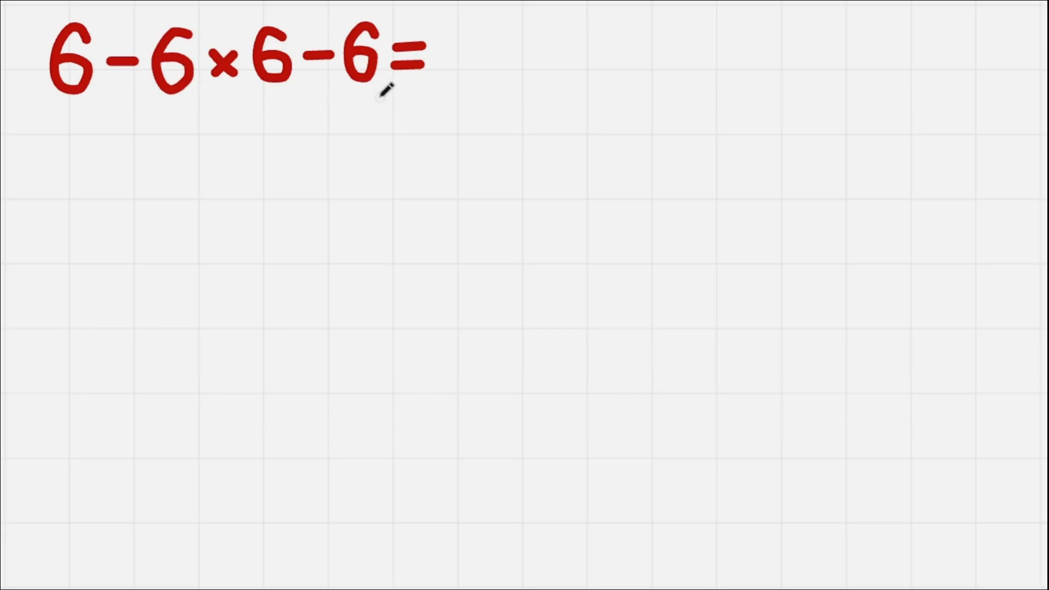
mouse_move(61, 114)
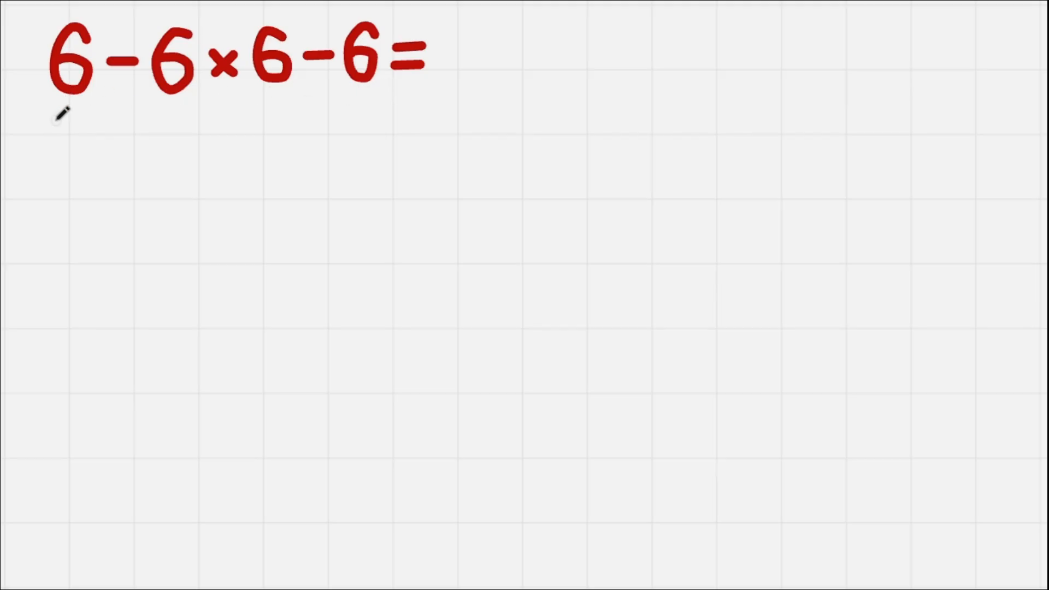
Step: Bracket 6×6, write 6 − 36 − 6 beneath it, and bracket 6 − 36
left_click_drag(47, 107, 194, 107)
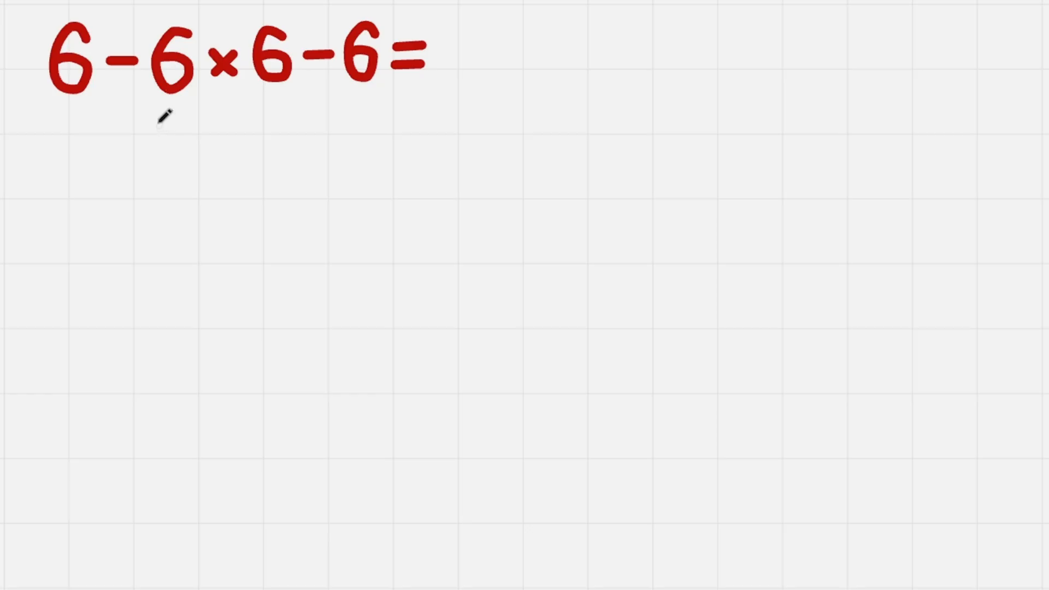
left_click_drag(147, 114, 281, 117)
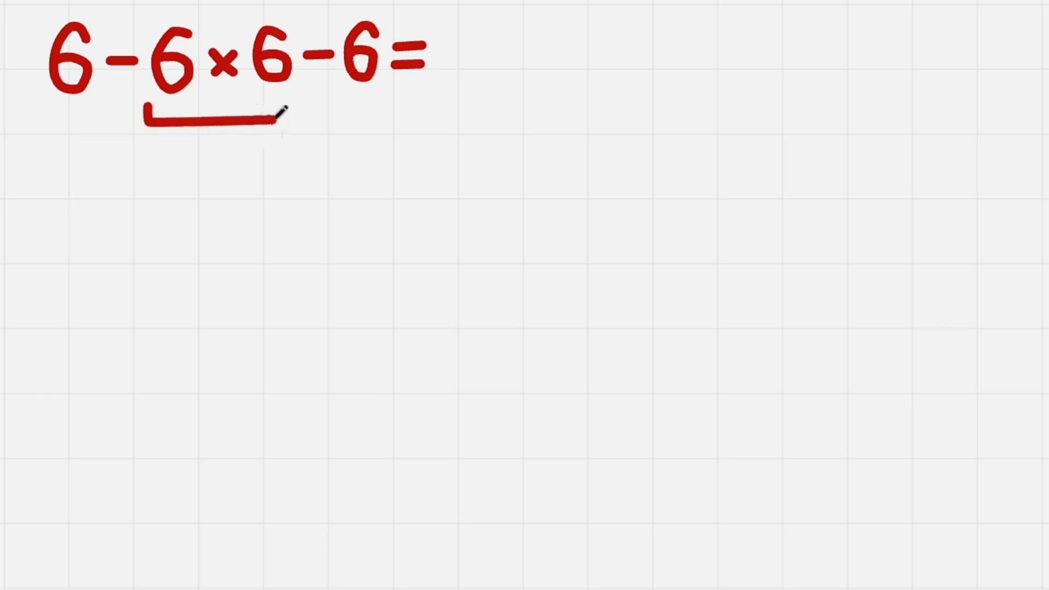
left_click_drag(274, 114, 280, 117)
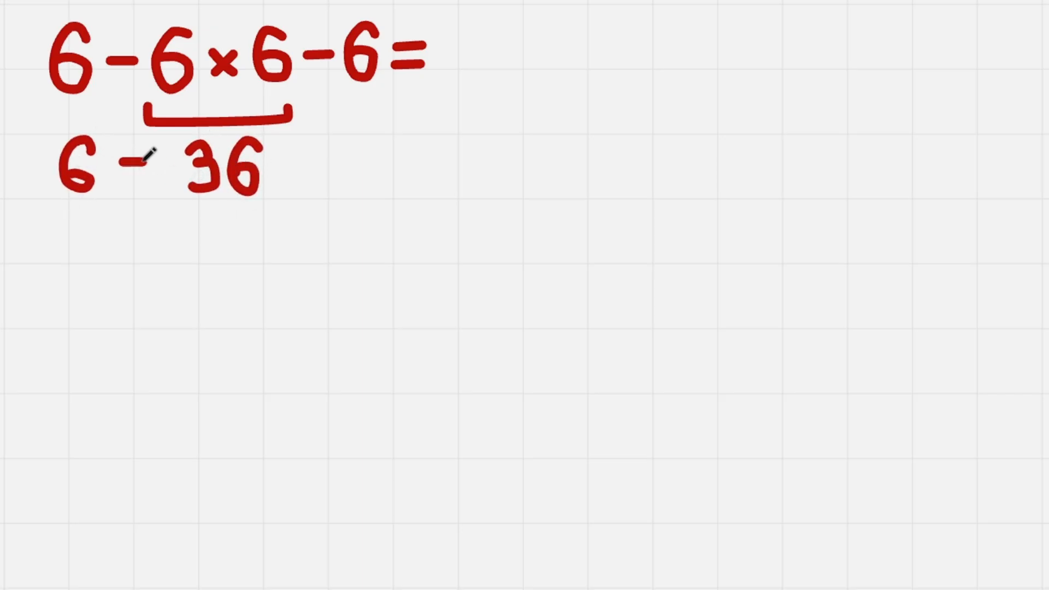
left_click_drag(288, 160, 348, 154)
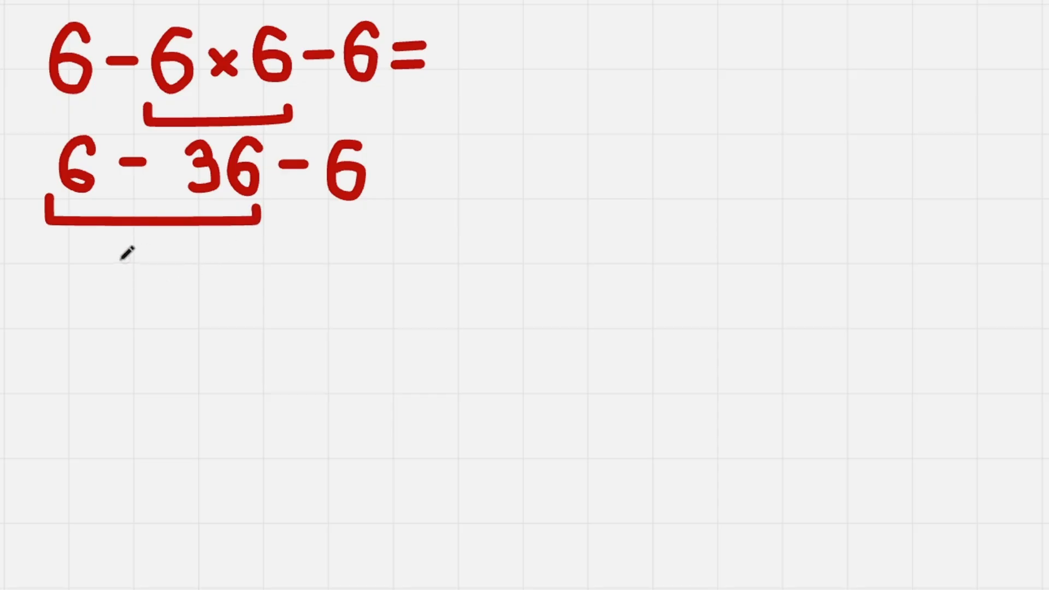
Step: Write −30 − 6 = −36 below and add −36 after the top equals sign
left_click_drag(114, 262, 174, 257)
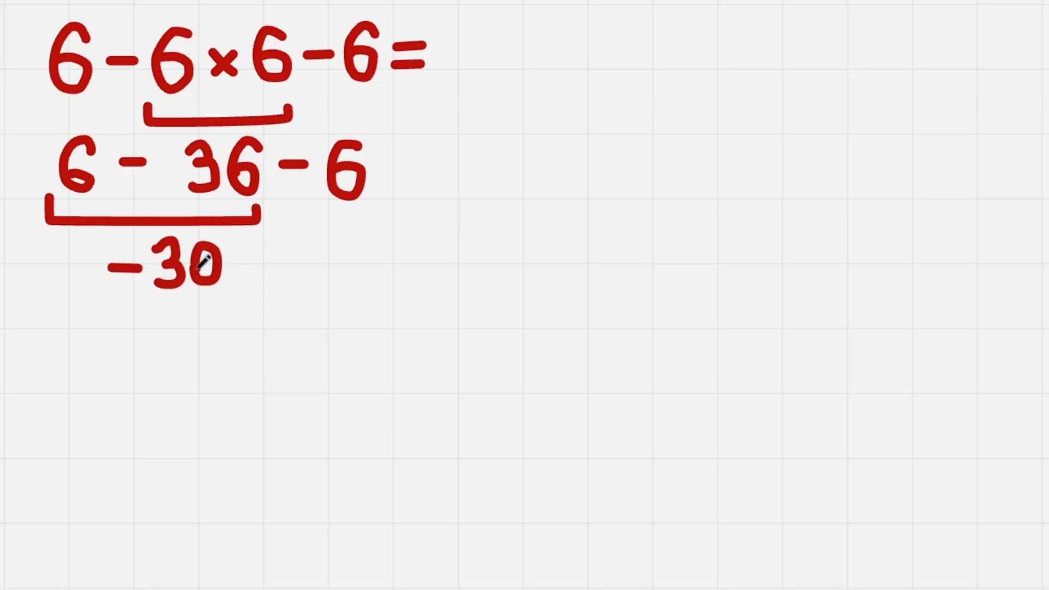
left_click_drag(227, 264, 262, 265)
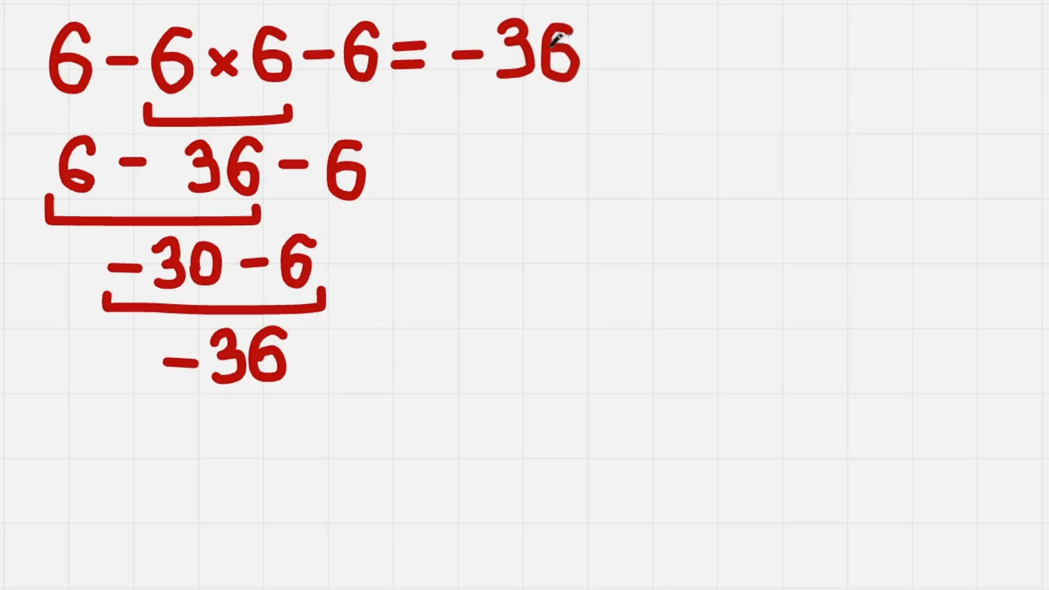
mouse_move(748, 35)
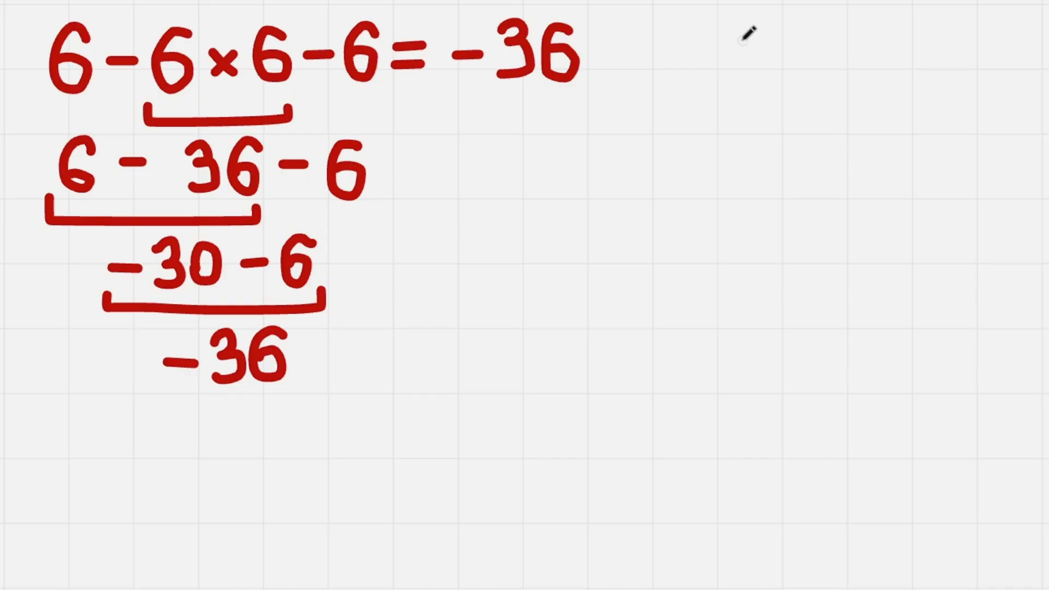